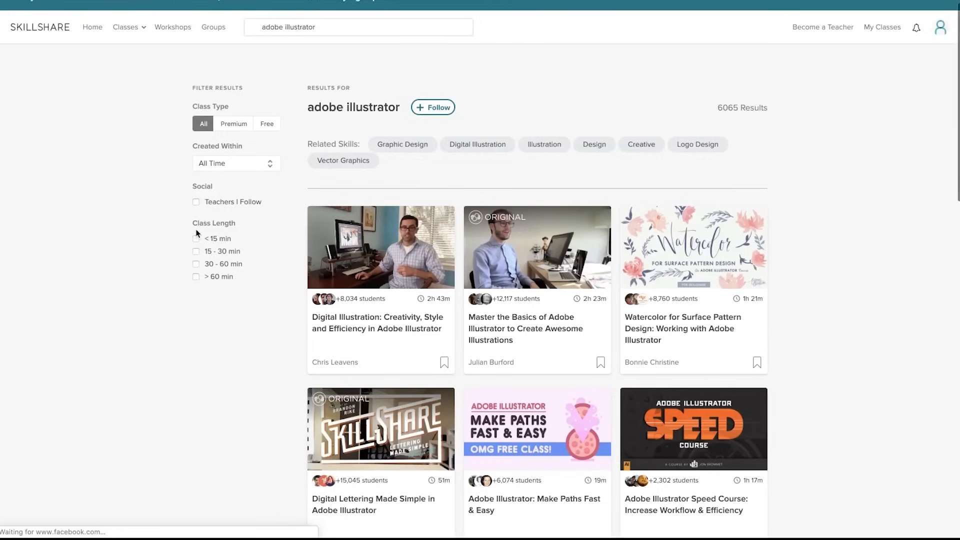
pyautogui.scroll(-3)
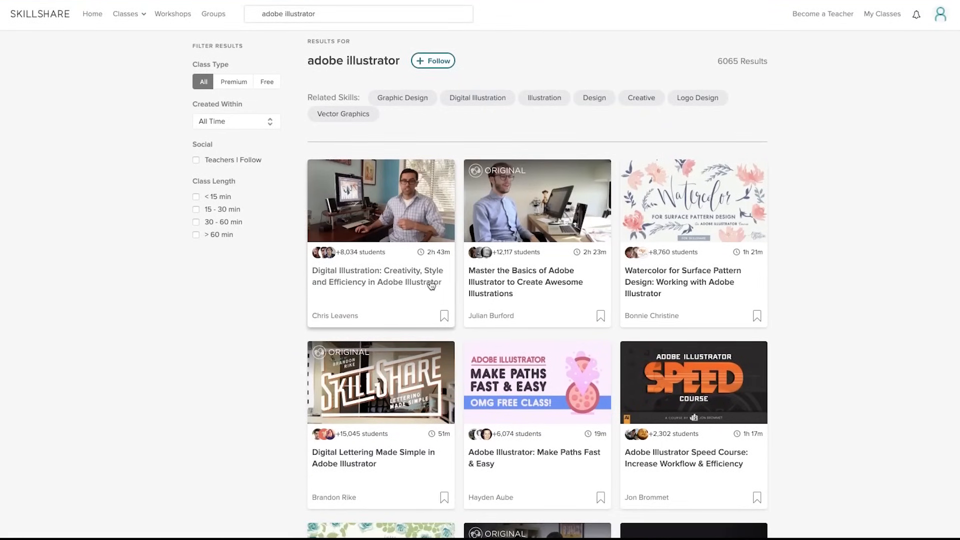